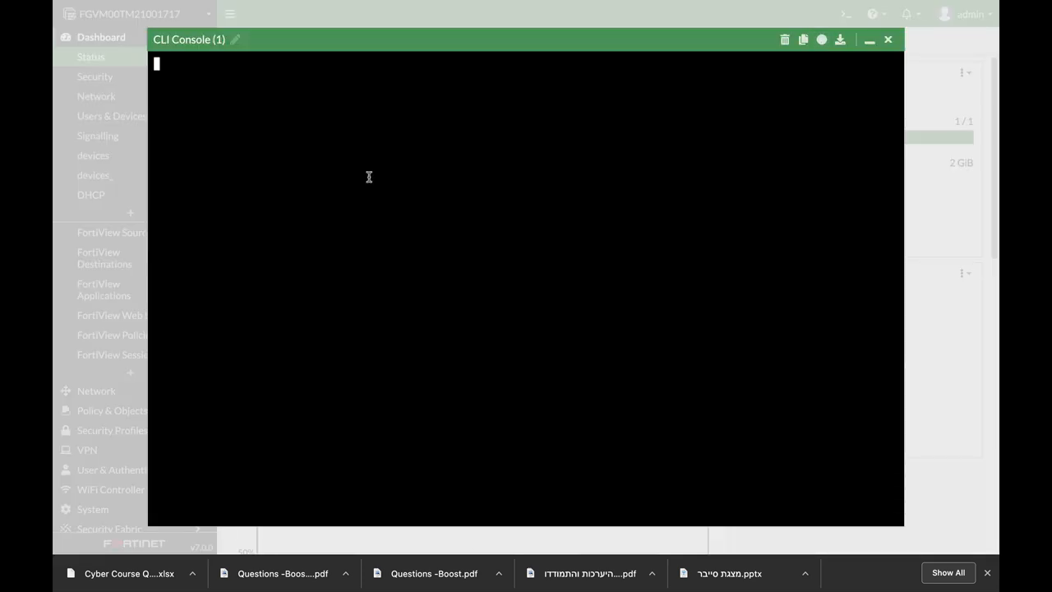
Step: Enable device-identification on port1 in the FortiGate CLI, then list detected devices with diag user device
type("config")
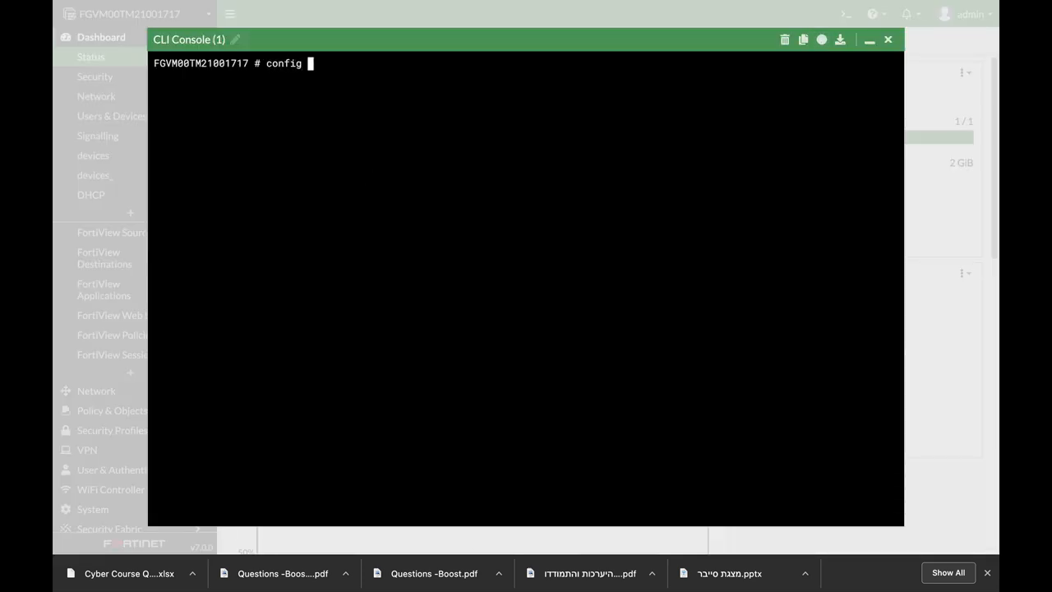
type("system interface")
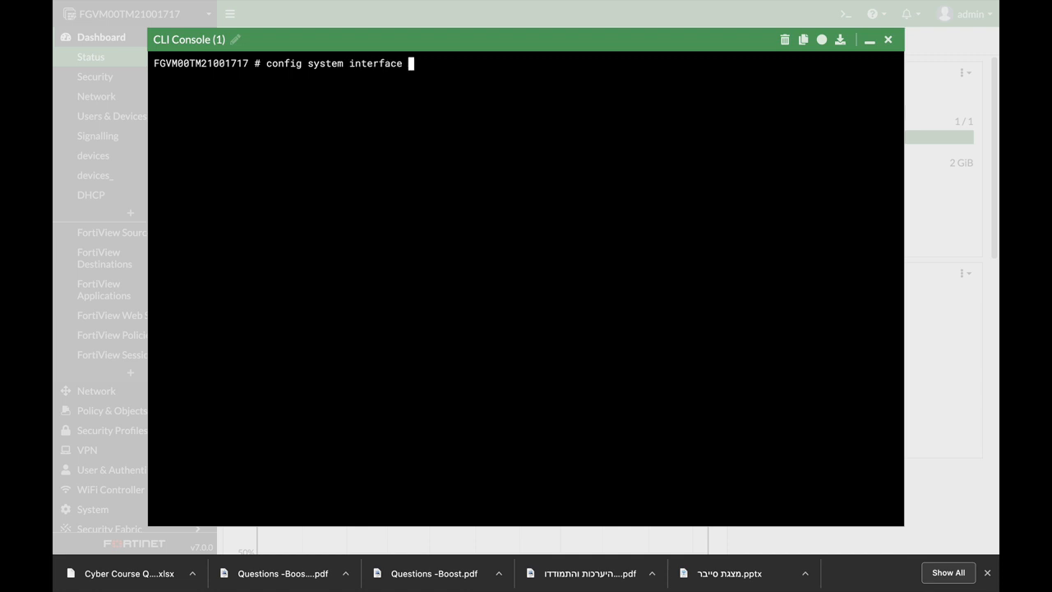
type("edit port1")
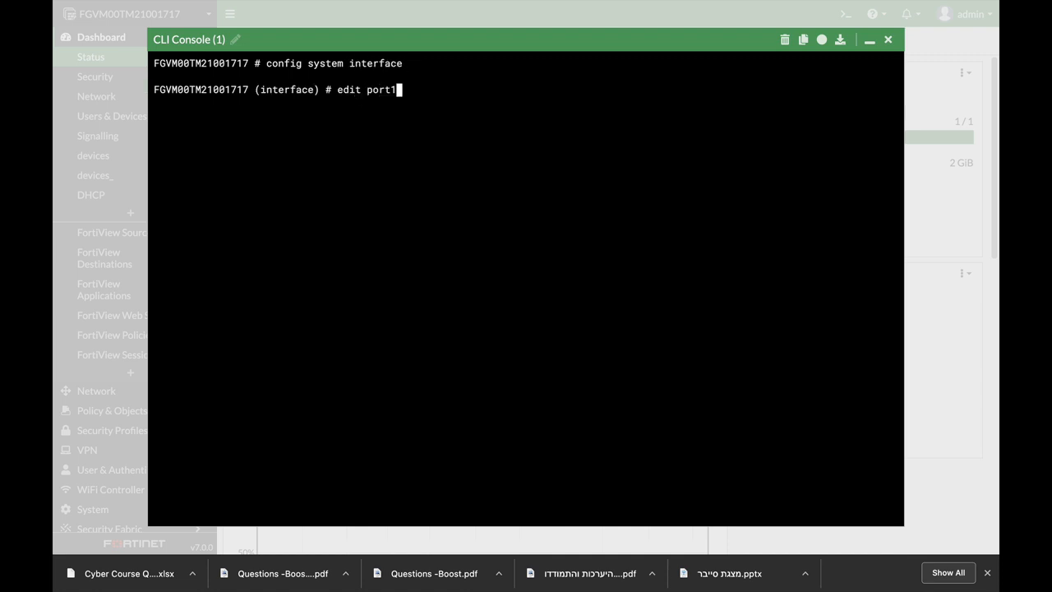
type("set device-identification enable")
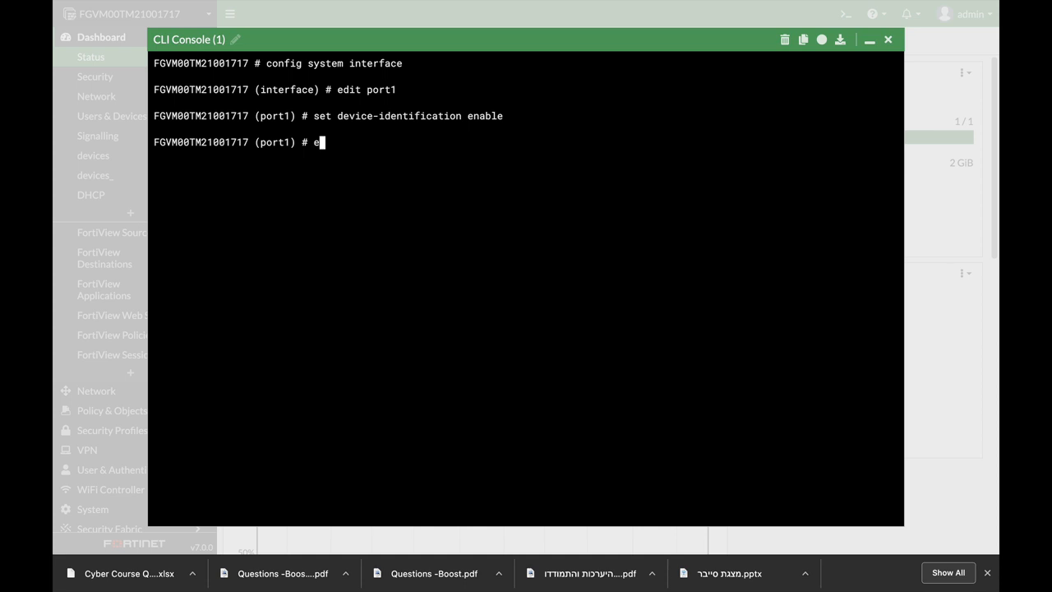
type("nd")
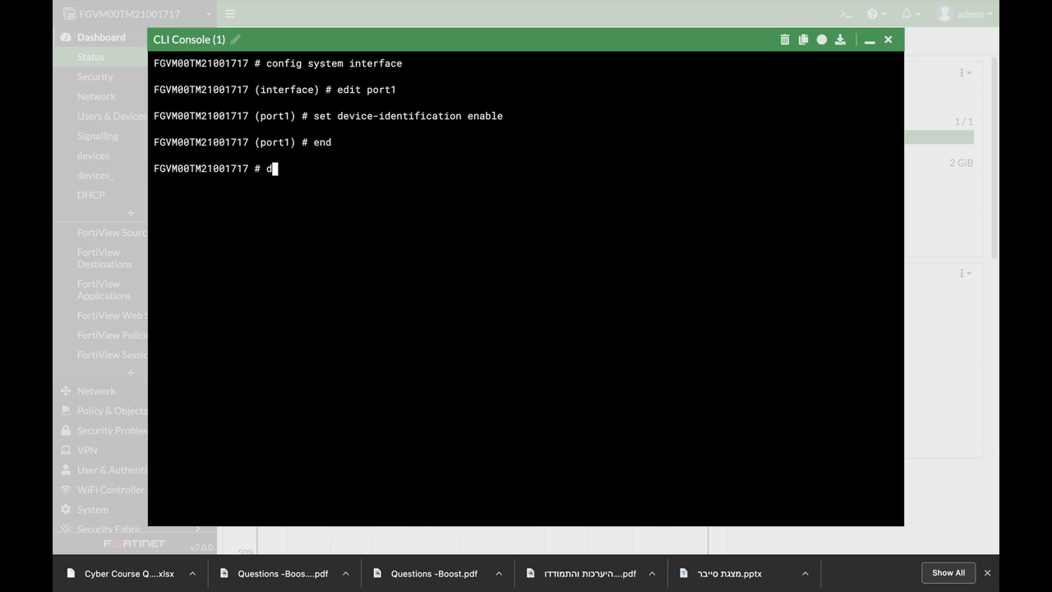
type("iag user")
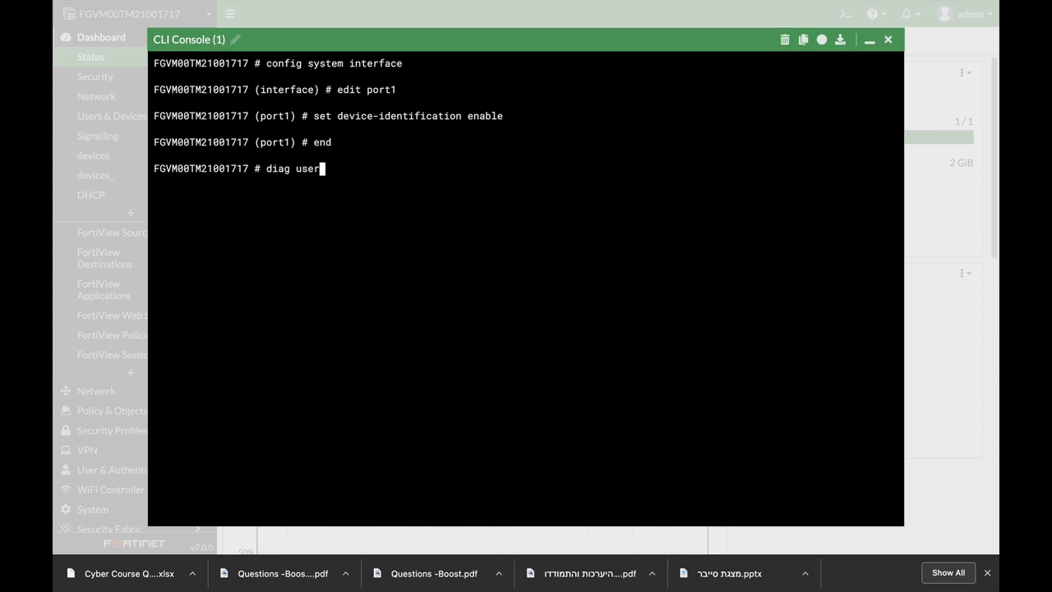
type("device")
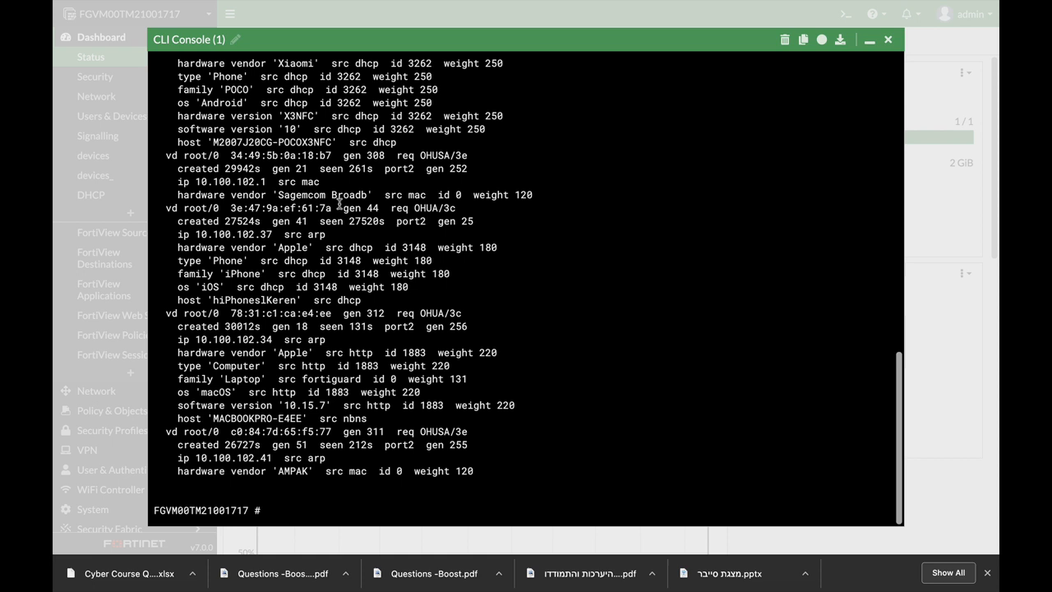
mouse_move(338, 203)
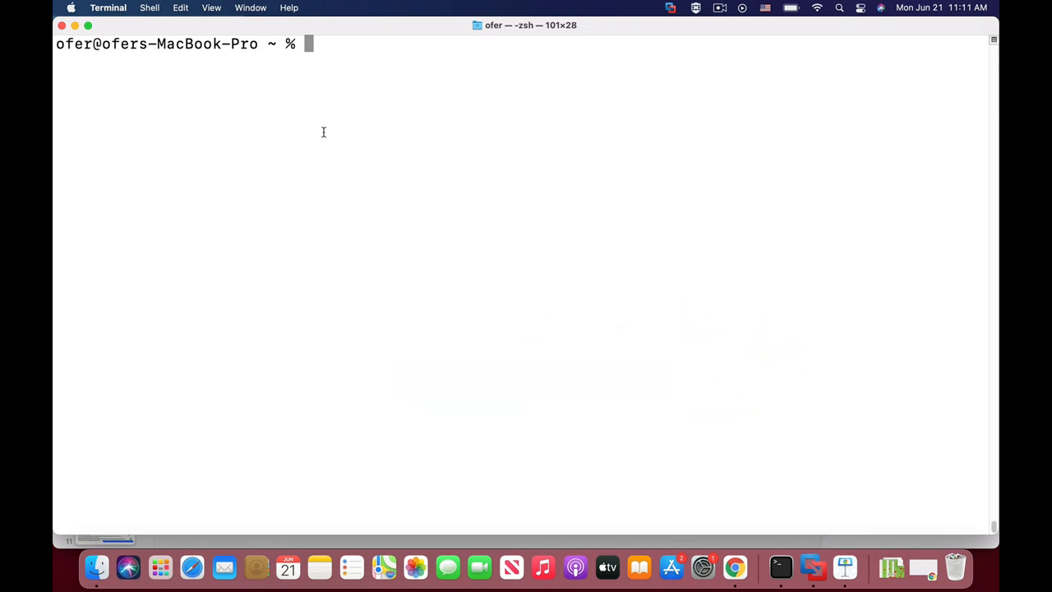
Step: Run 'nmap -sP 10.100.102.0/24' to find the live hosts on the subnet
type("nmap")
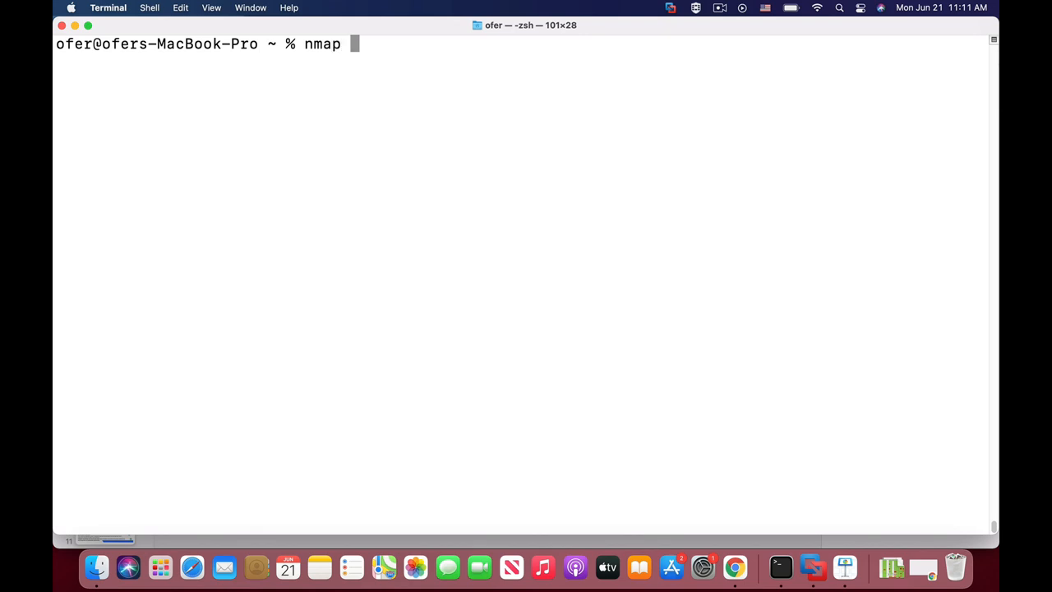
type("-")
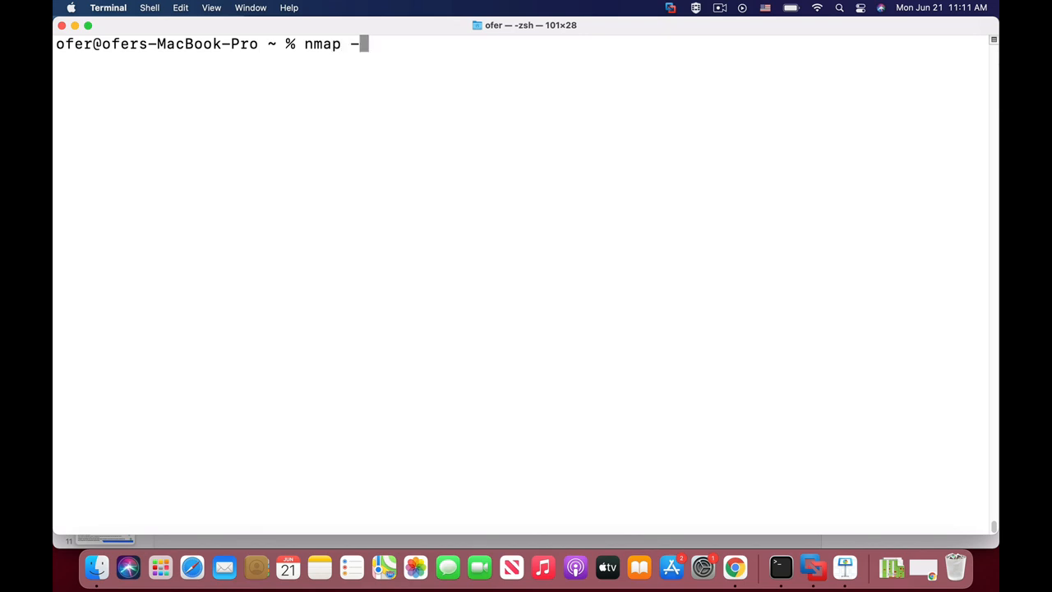
type("s")
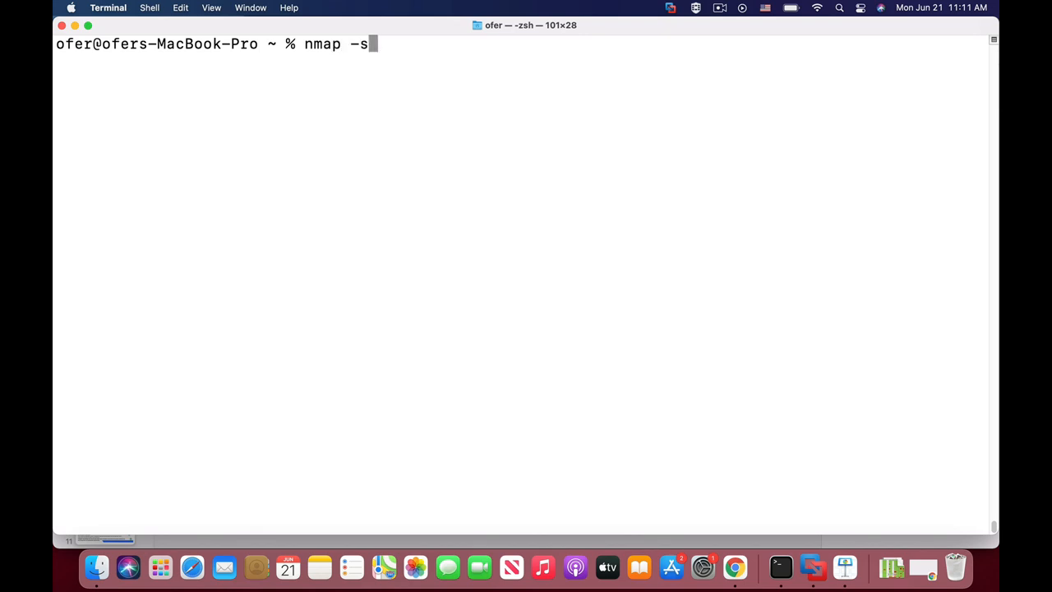
type("S")
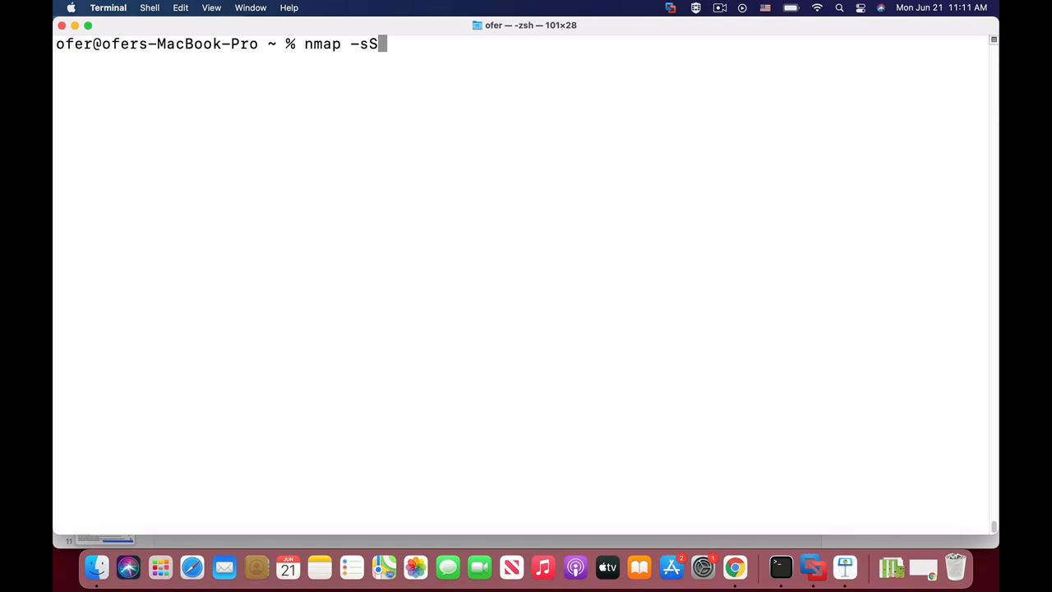
key("backspace")
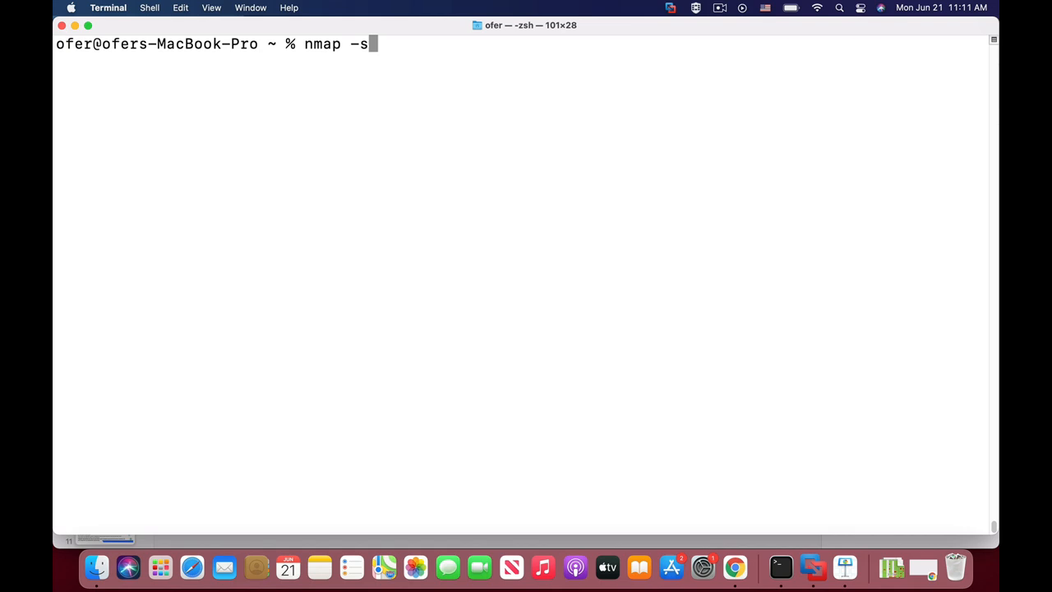
type("P")
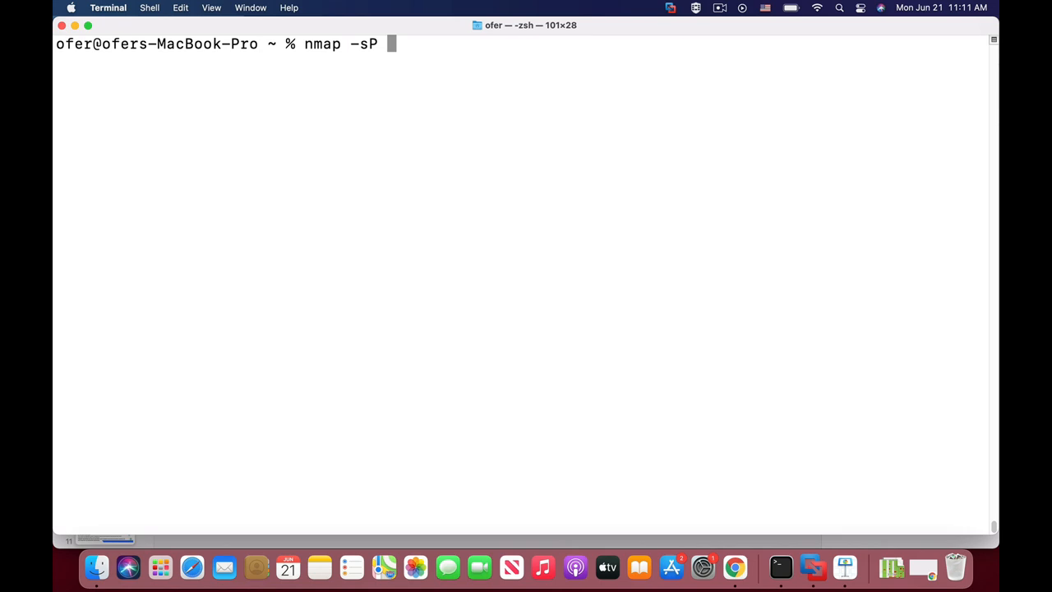
type("10.100.102.0/2")
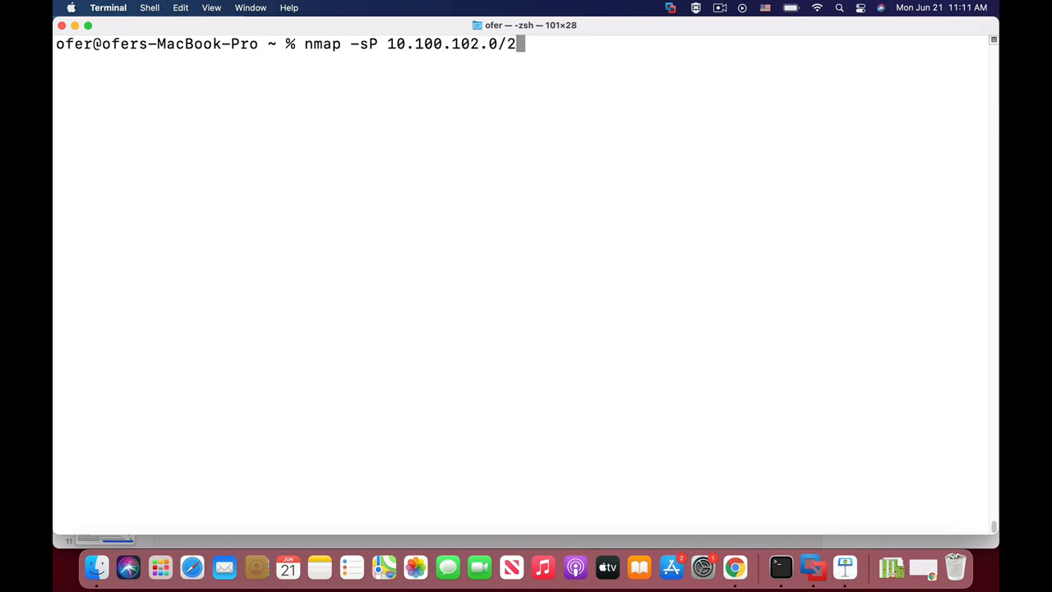
type("4")
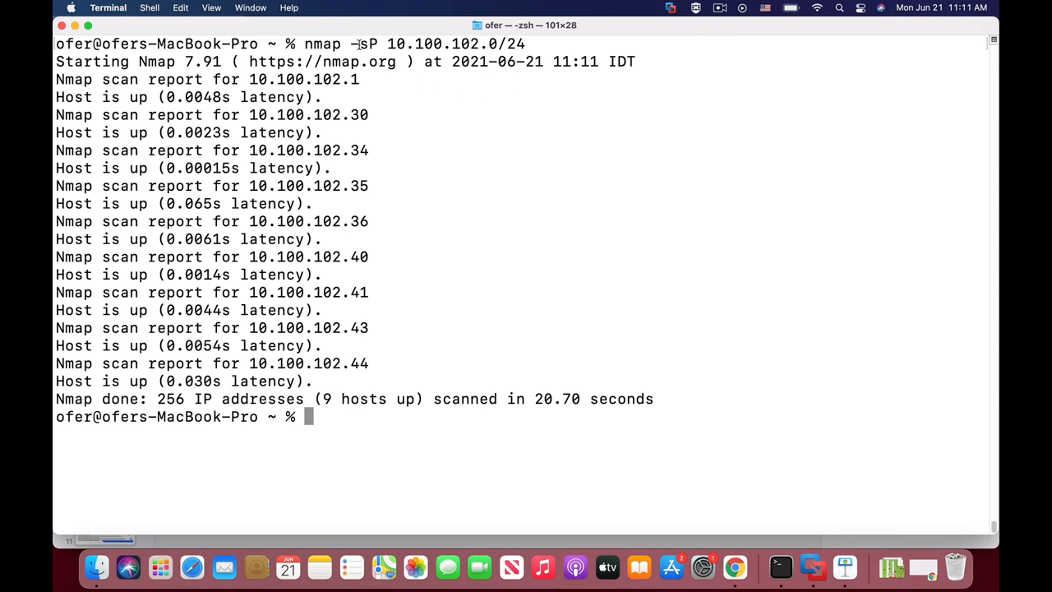
double_click(362, 399)
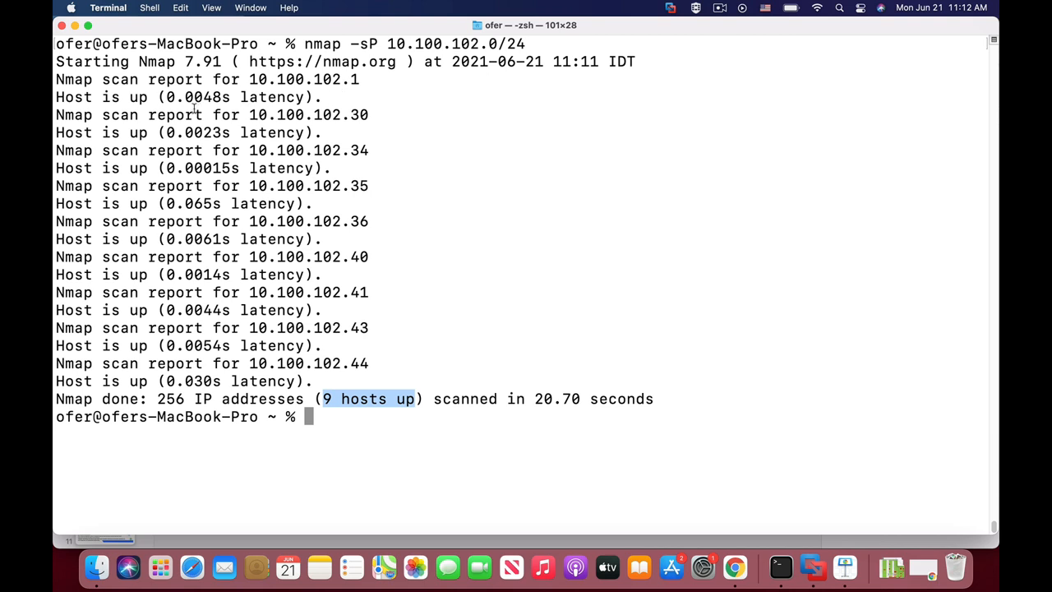
double_click(304, 79)
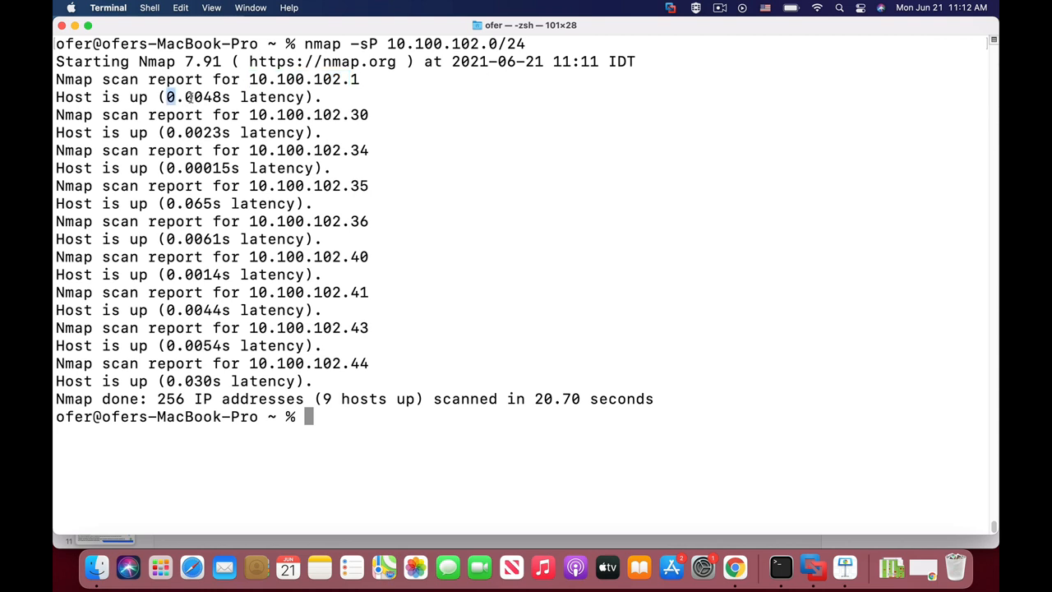
left_click_drag(169, 97, 259, 97)
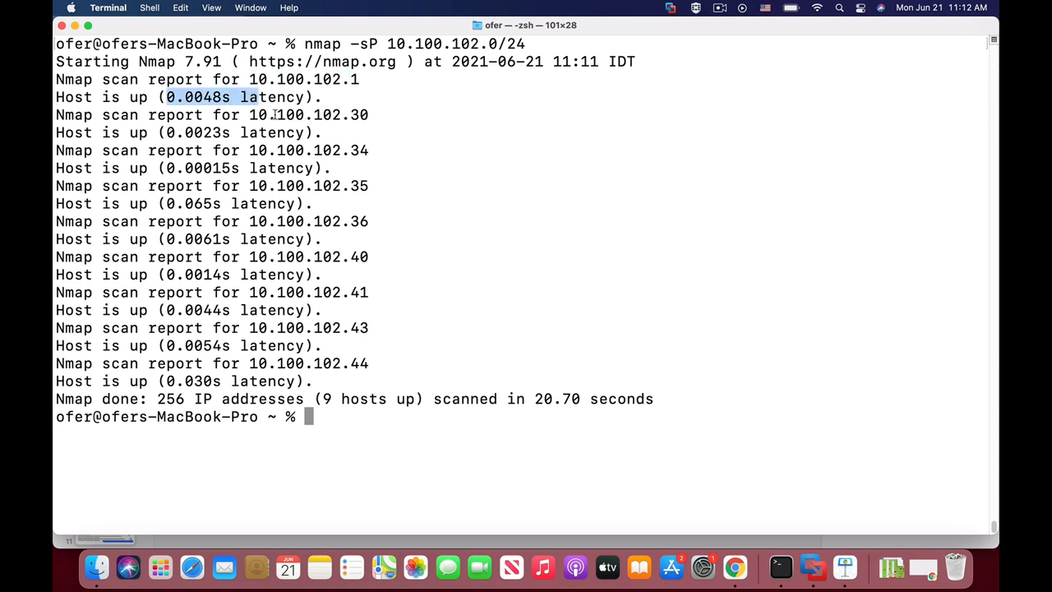
mouse_move(334, 168)
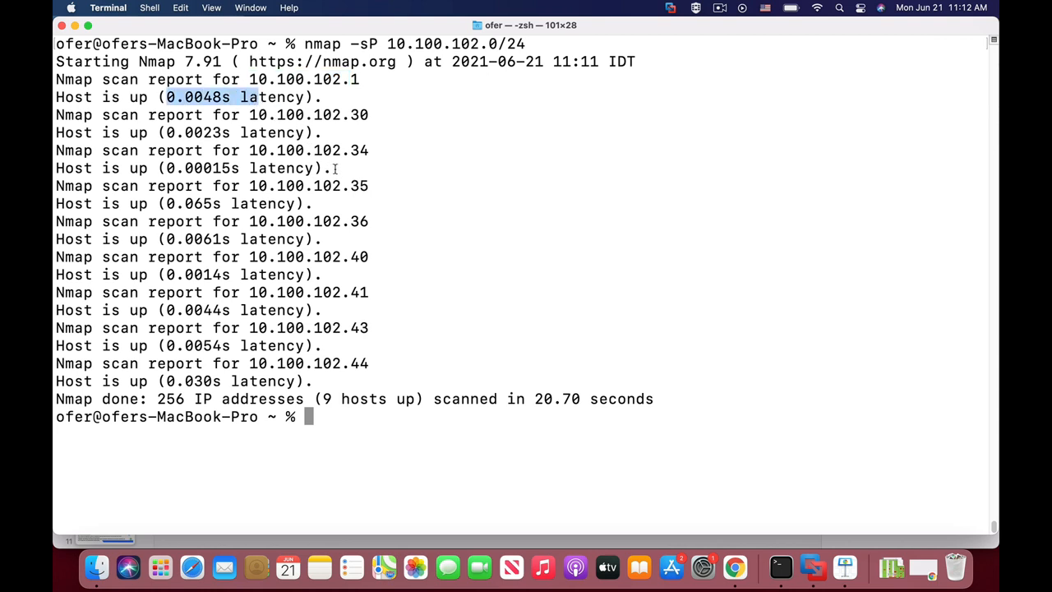
mouse_move(424, 223)
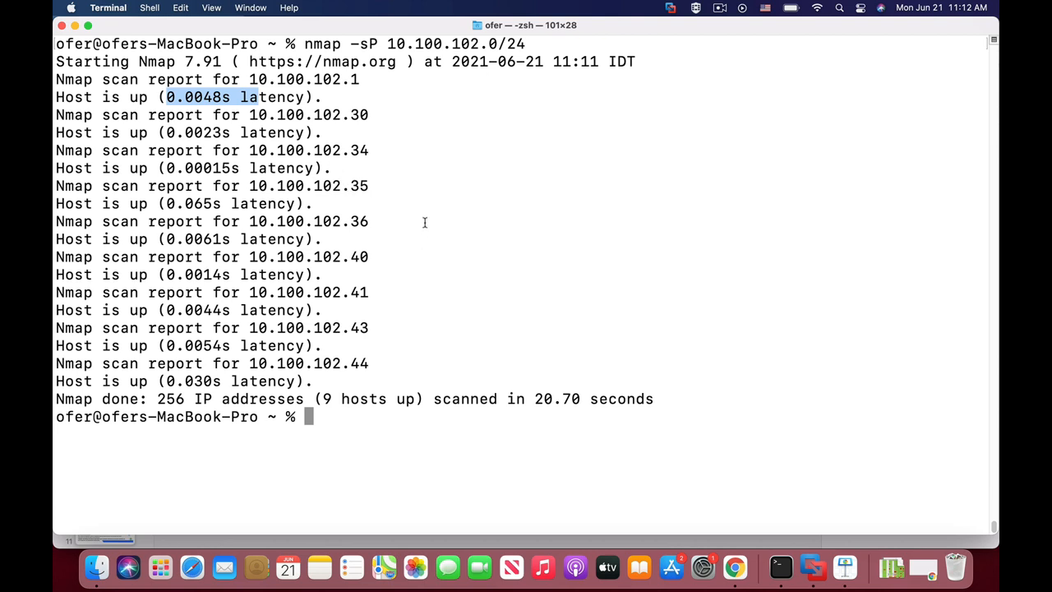
mouse_move(369, 168)
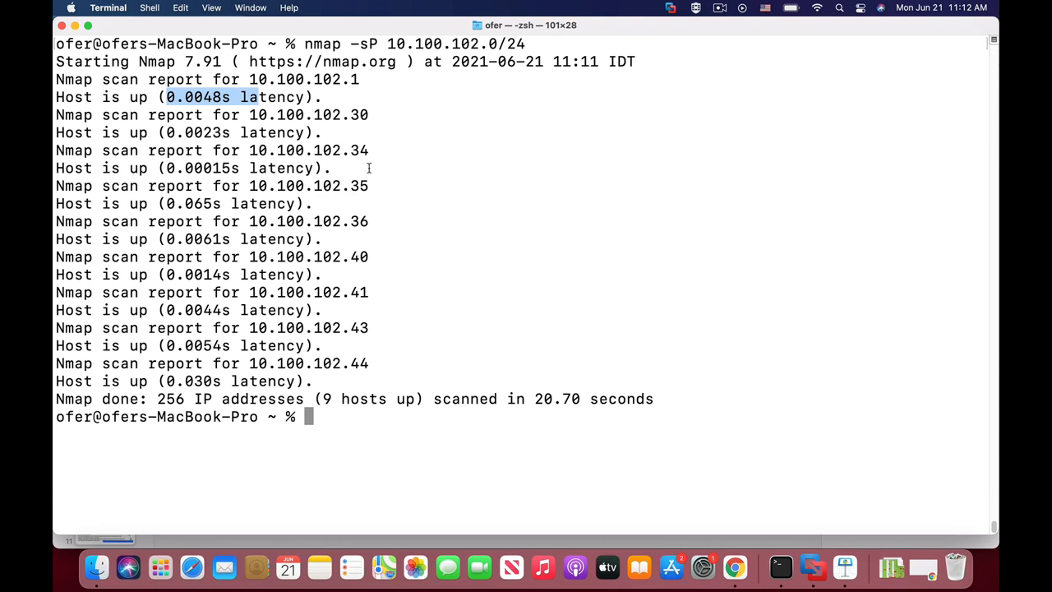
mouse_move(389, 158)
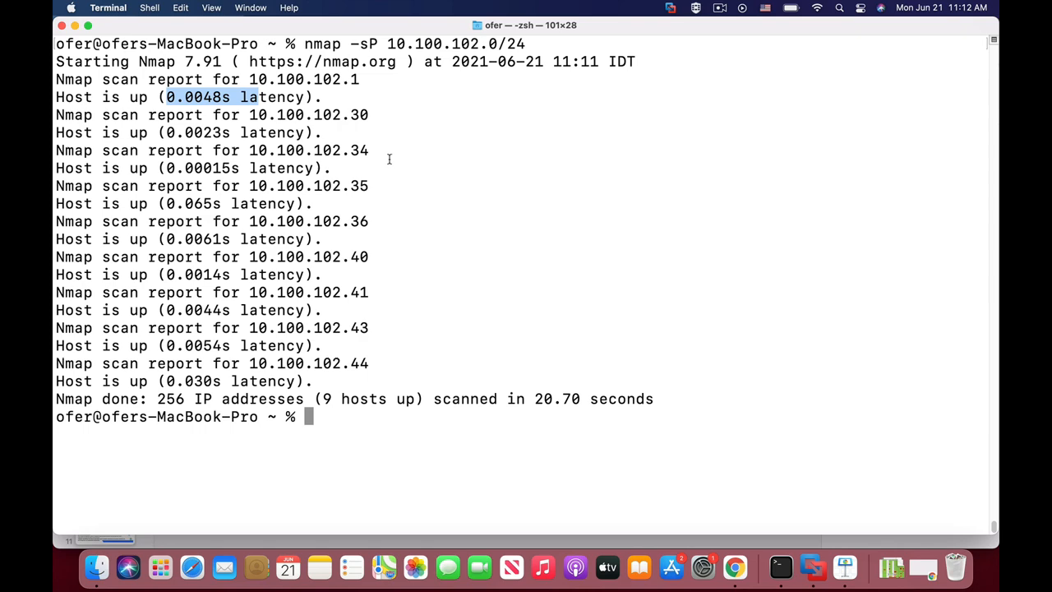
key("cmd+tab")
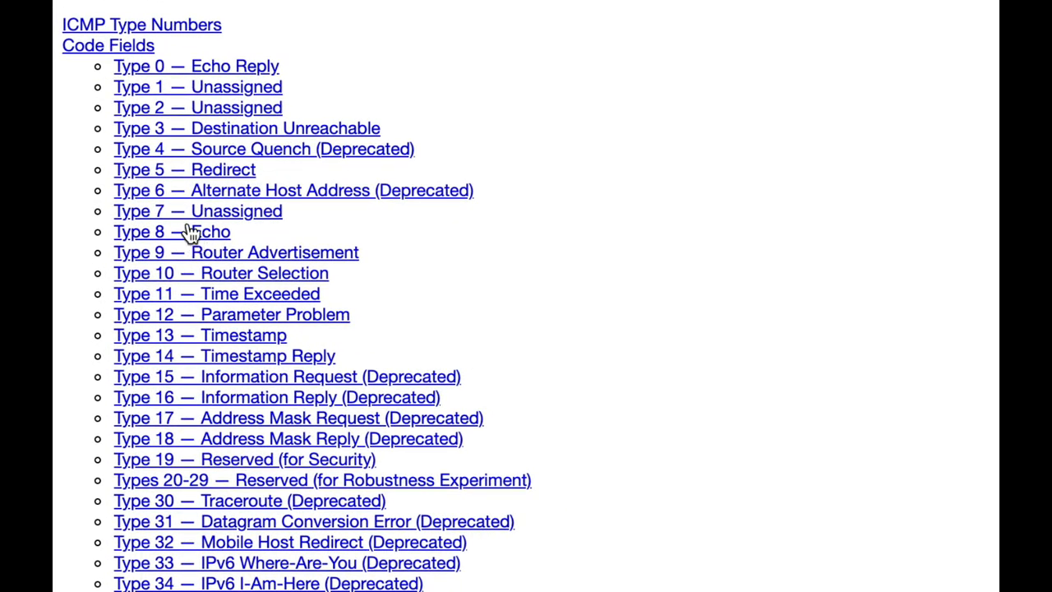
mouse_move(255, 73)
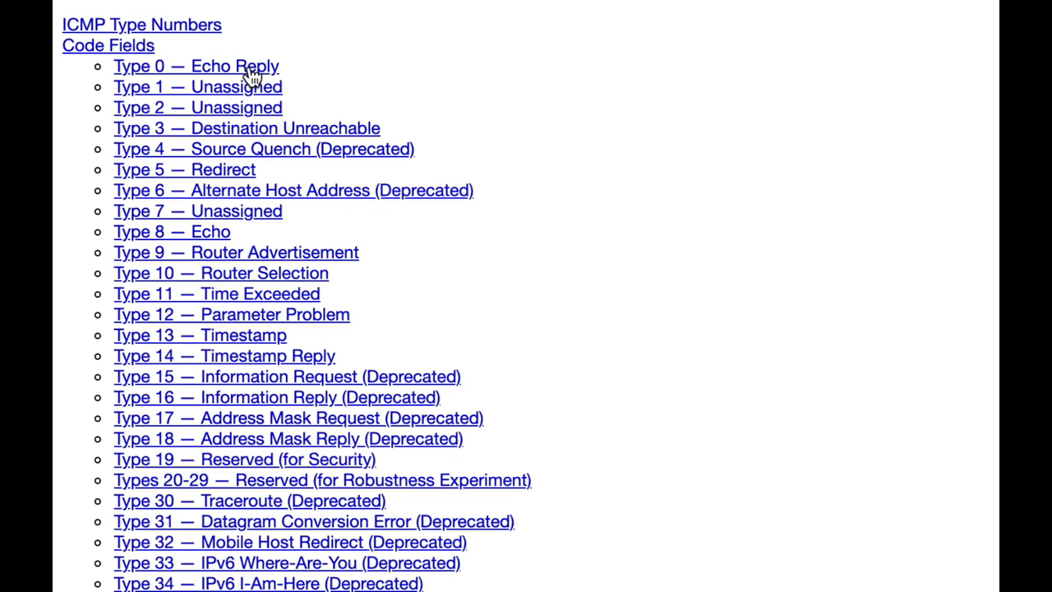
mouse_move(93, 370)
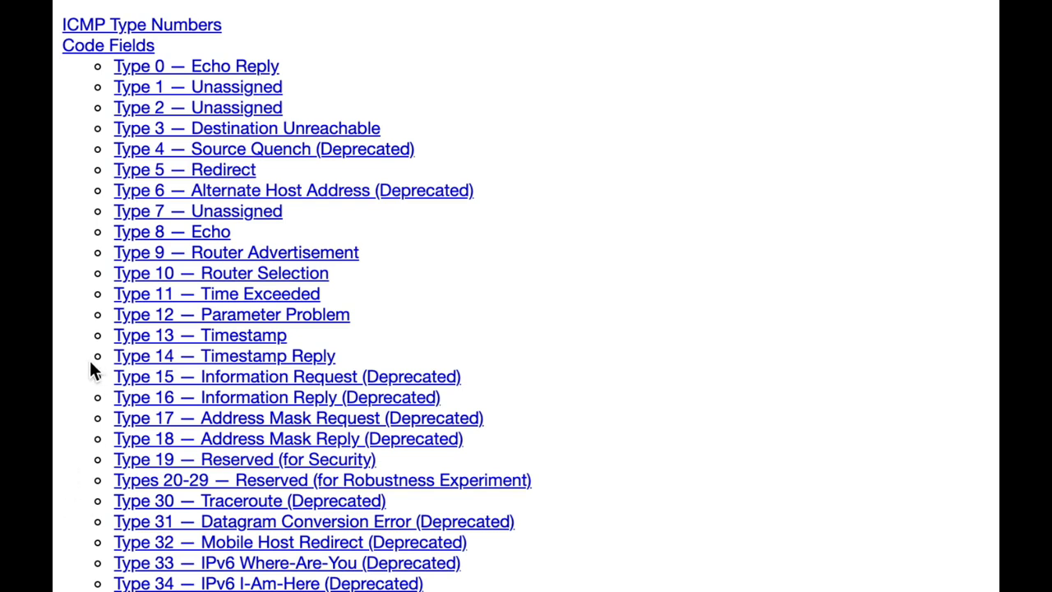
mouse_move(243, 362)
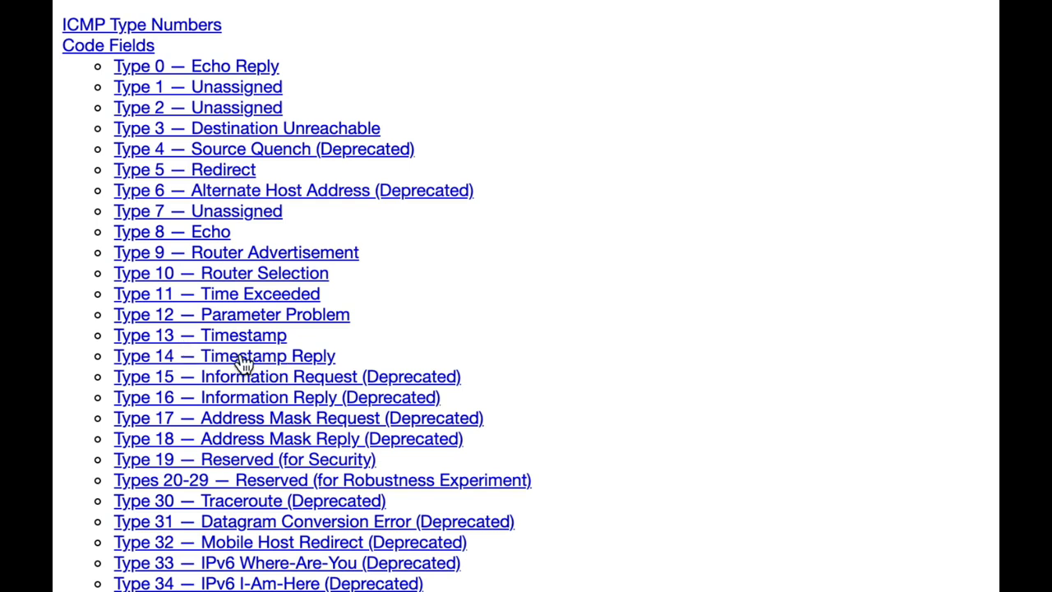
mouse_move(154, 345)
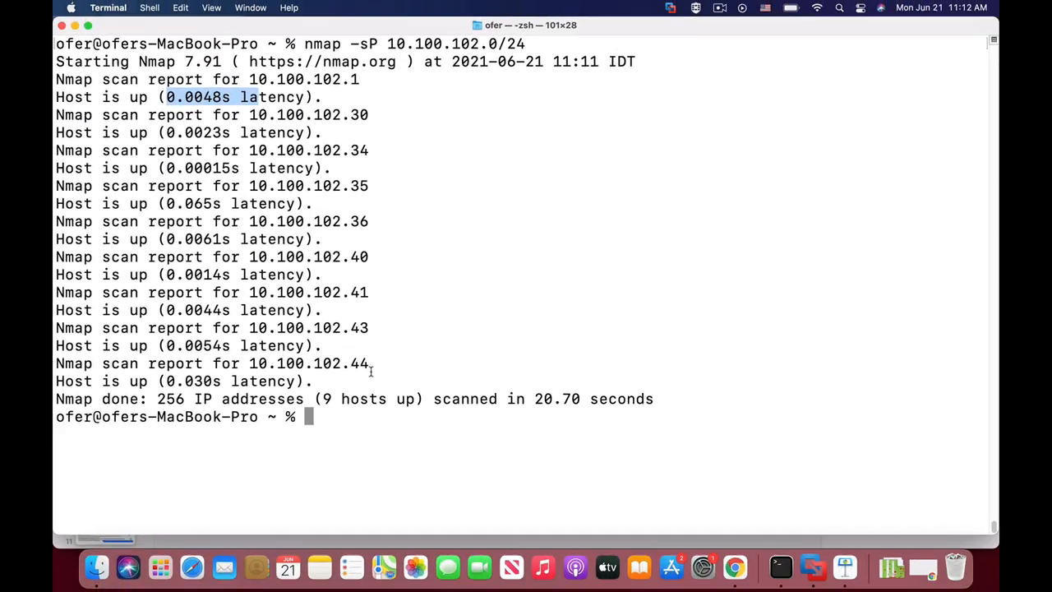
Step: Rerun the 10.100.102.0/24 sweep with -PP timestamp pings, then repeat it under sudo
type("nmap -sP 10.100.102.0/24")
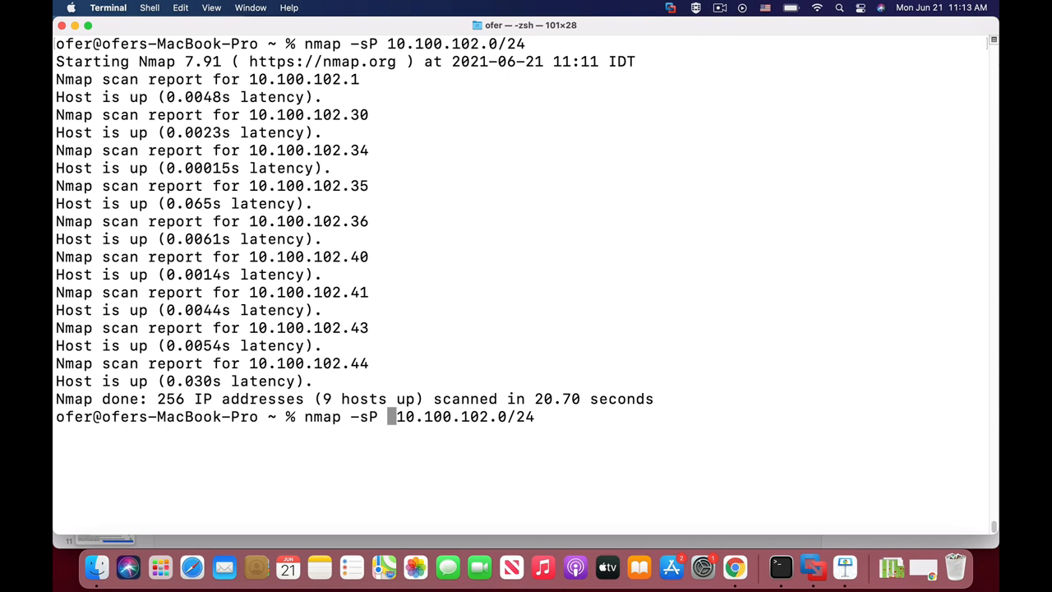
type("-")
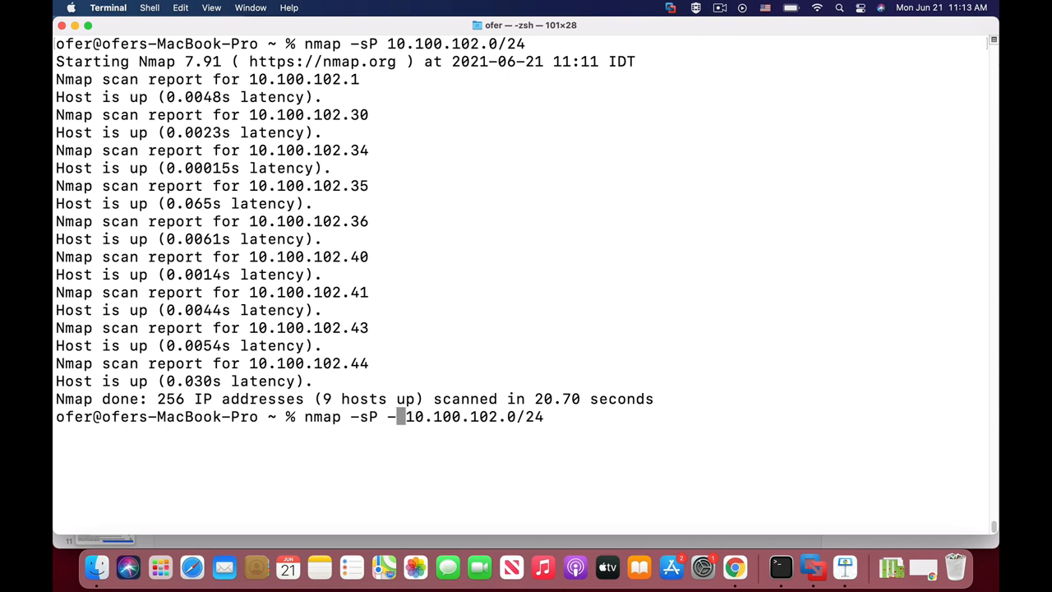
type("PP")
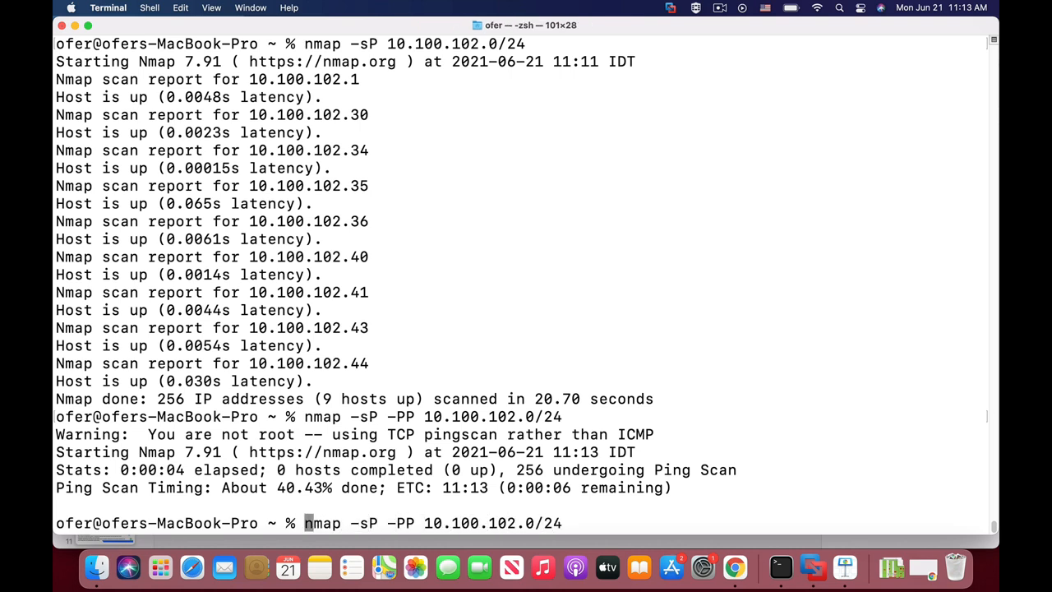
type("sudo")
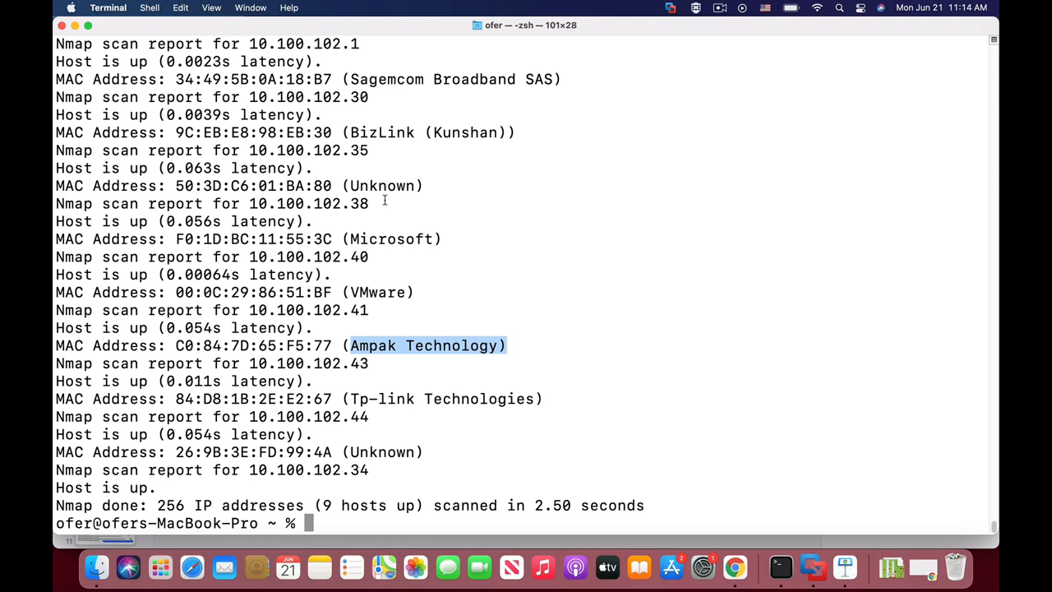
mouse_move(397, 212)
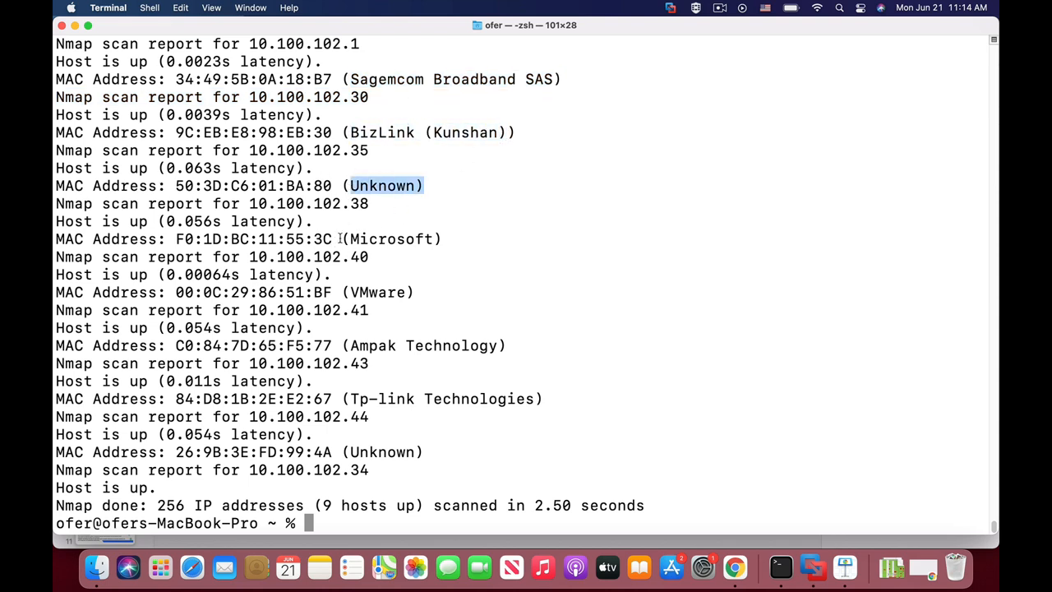
double_click(394, 240)
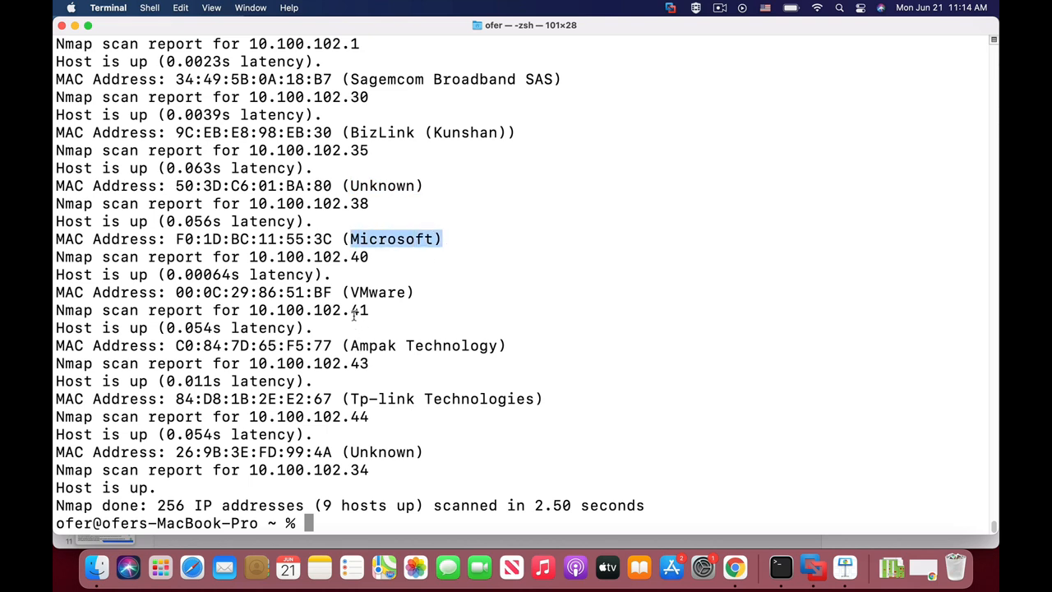
mouse_move(367, 323)
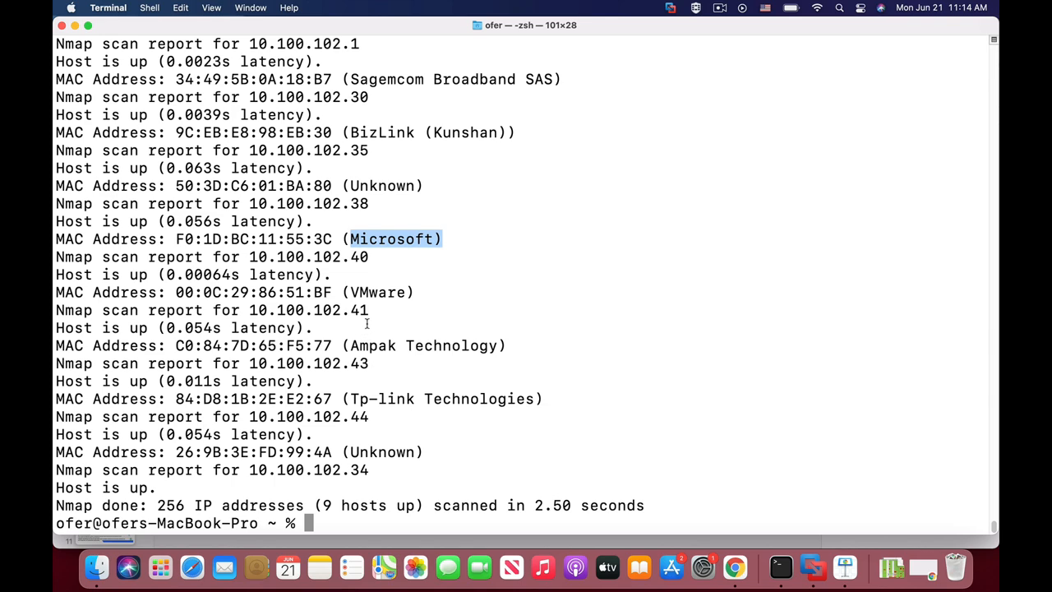
mouse_move(379, 321)
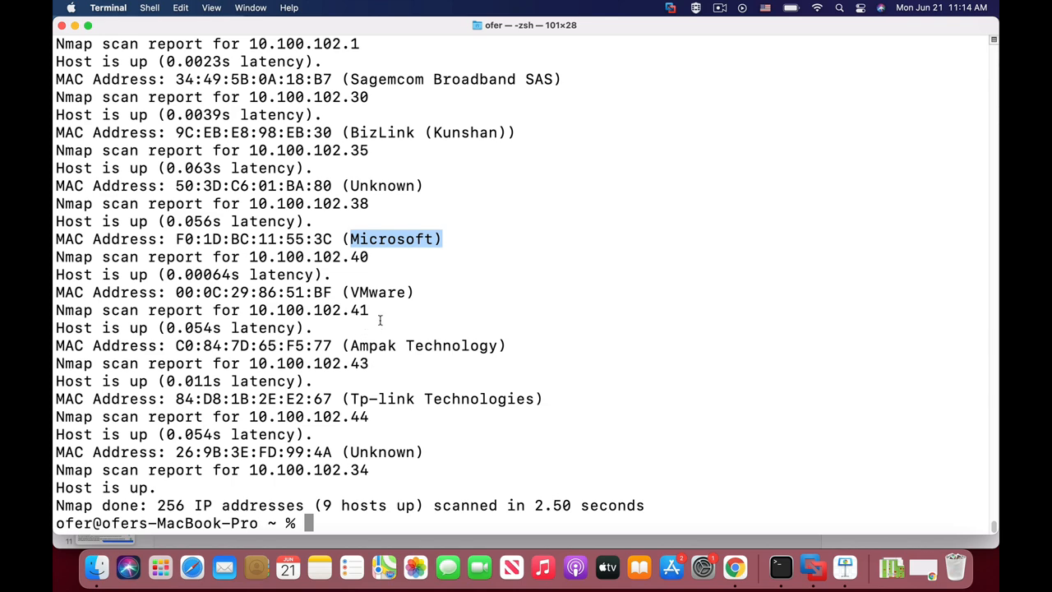